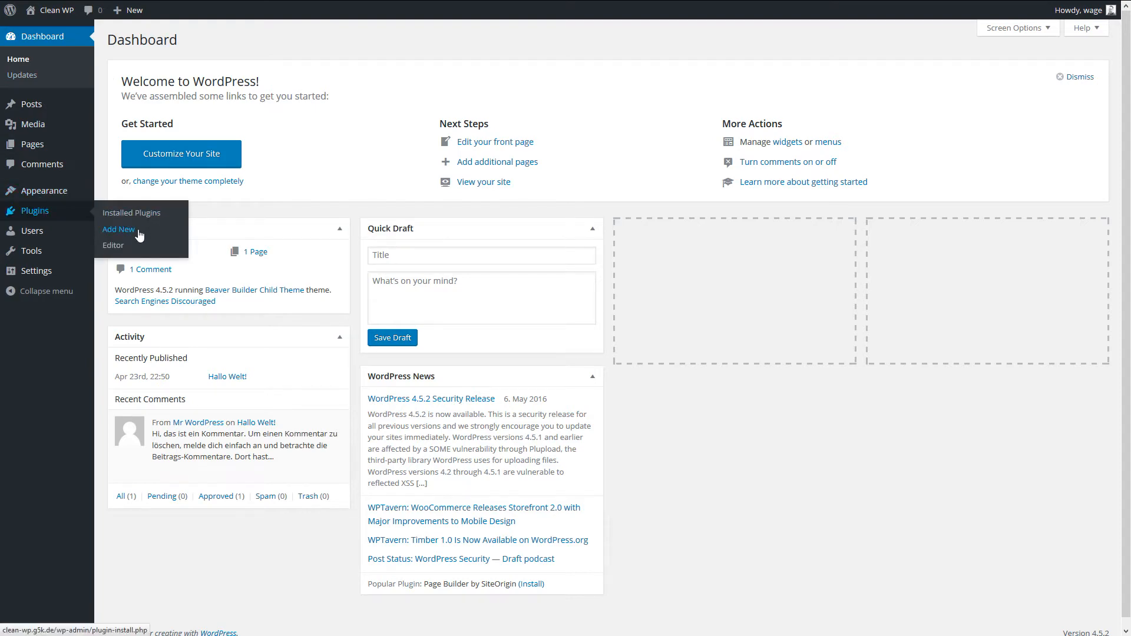
# - Reach the Add Plugins page from the Plugins menu in the dashboard sidebar
pyautogui.click(118, 230)
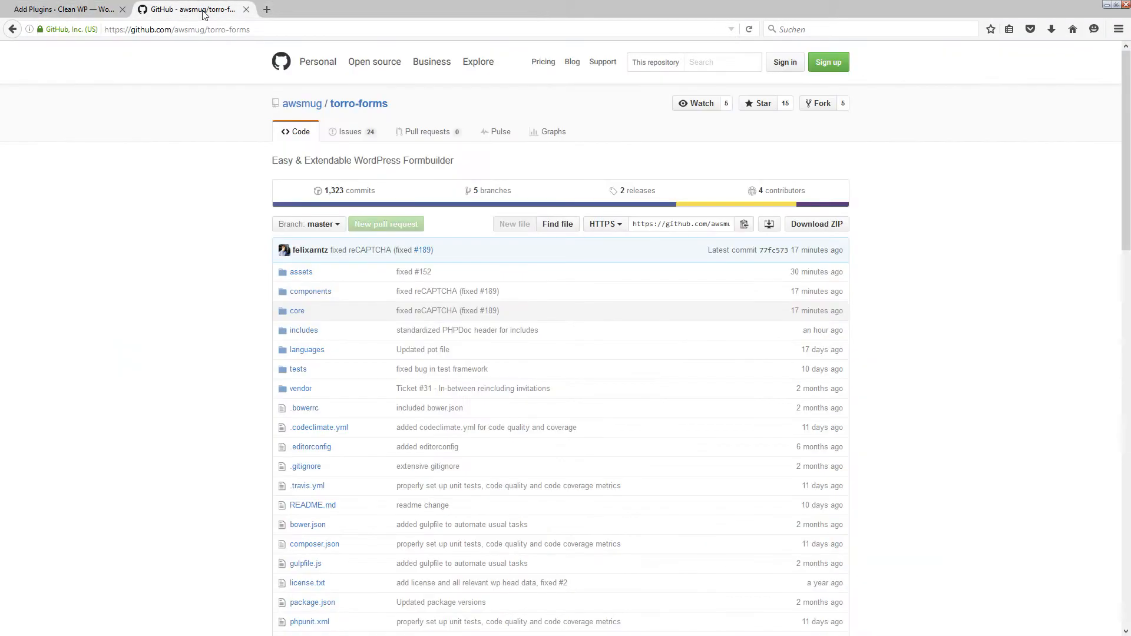
# - Download torro-forms as a ZIP archive and switch back to the Add Plugins browser tab
pyautogui.scroll(-3)
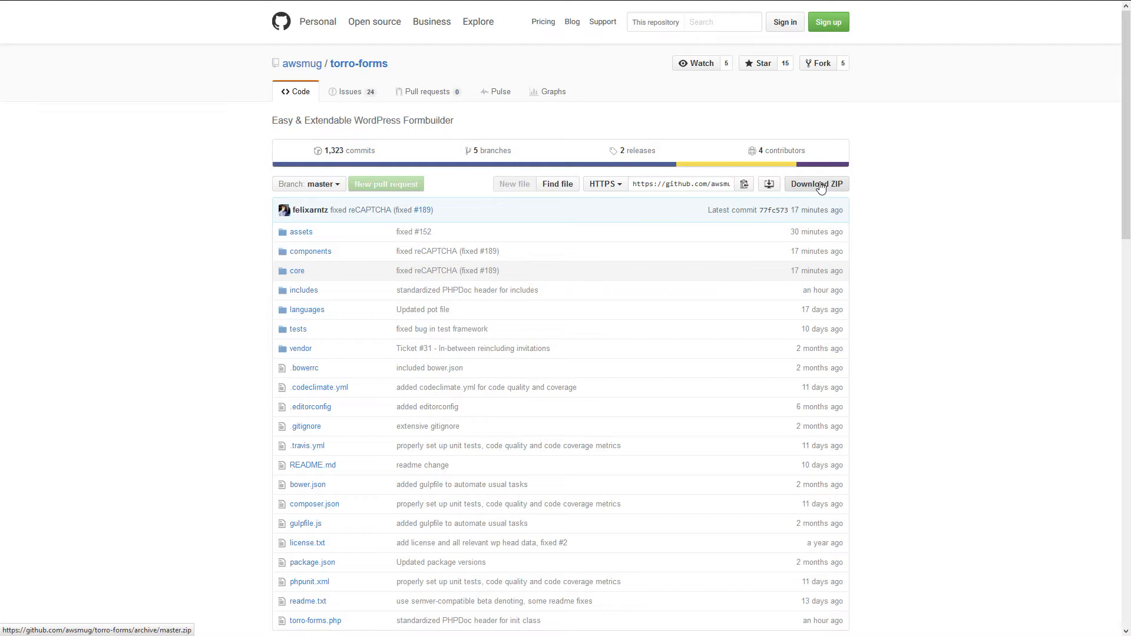
pyautogui.click(815, 183)
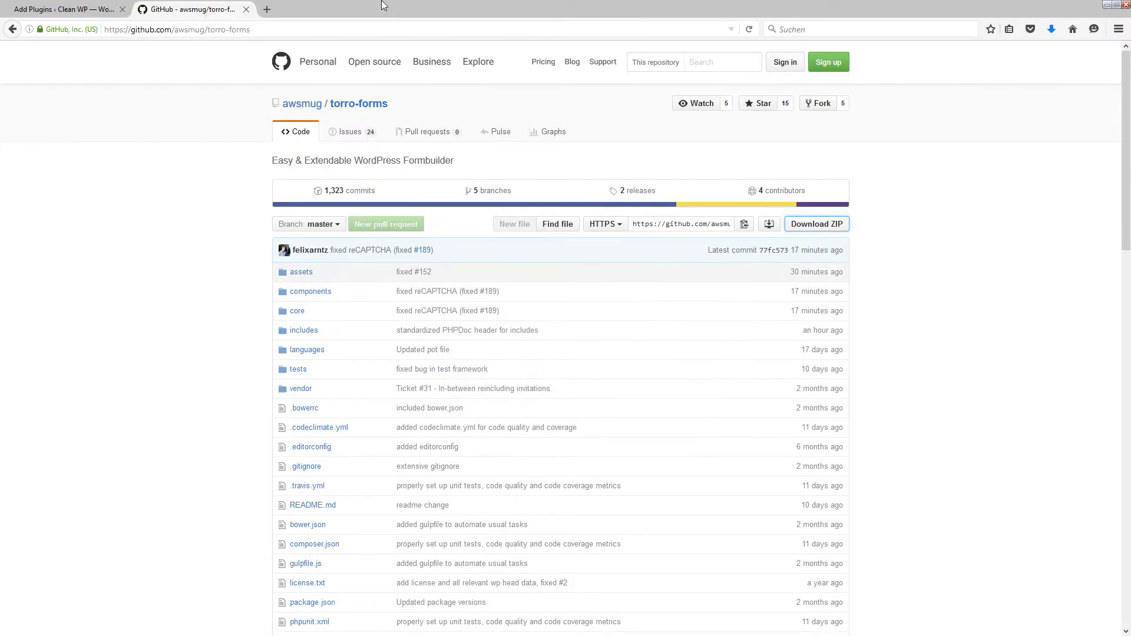
pyautogui.click(65, 9)
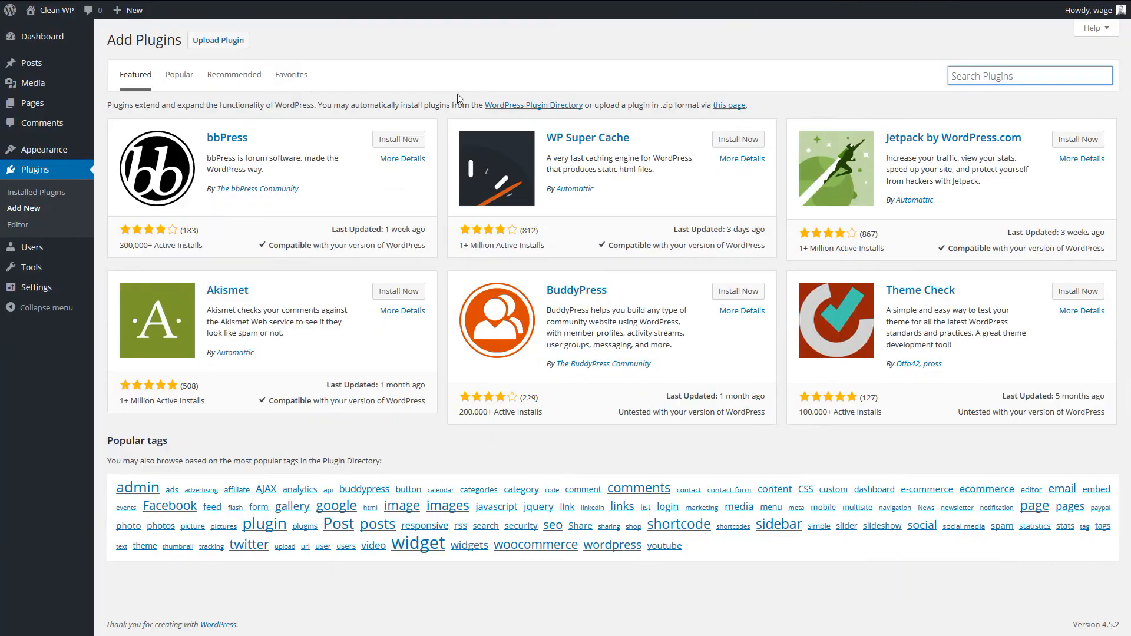
pyautogui.moveTo(218, 40)
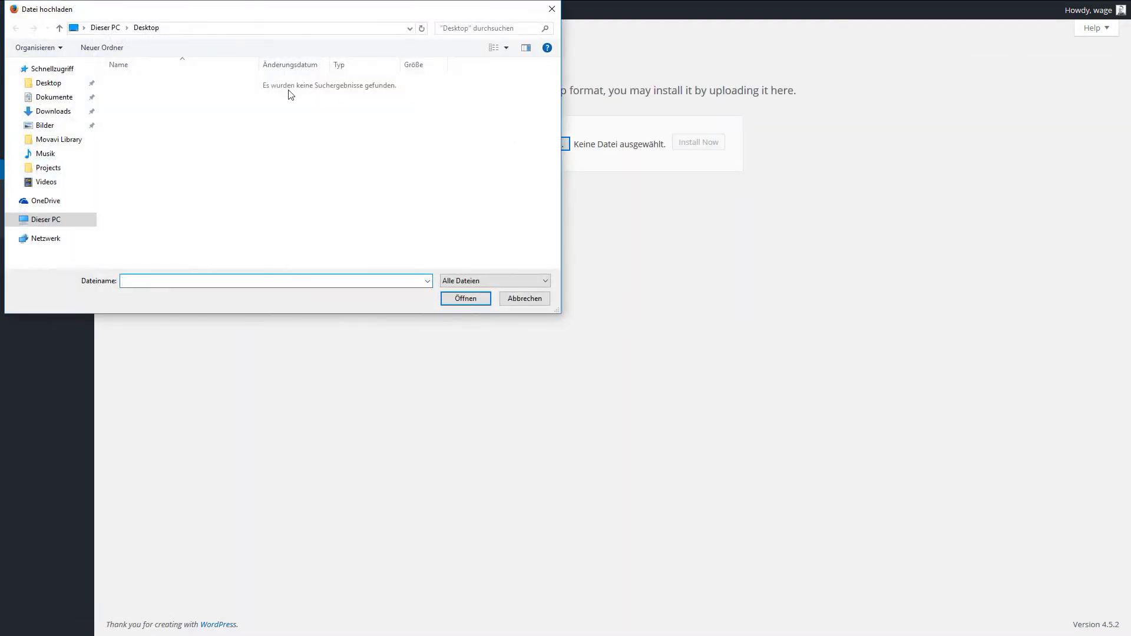
# - Upload torro-forms-master.zip and install it, ending with the 'plugin installed successfully' report
pyautogui.click(53, 111)
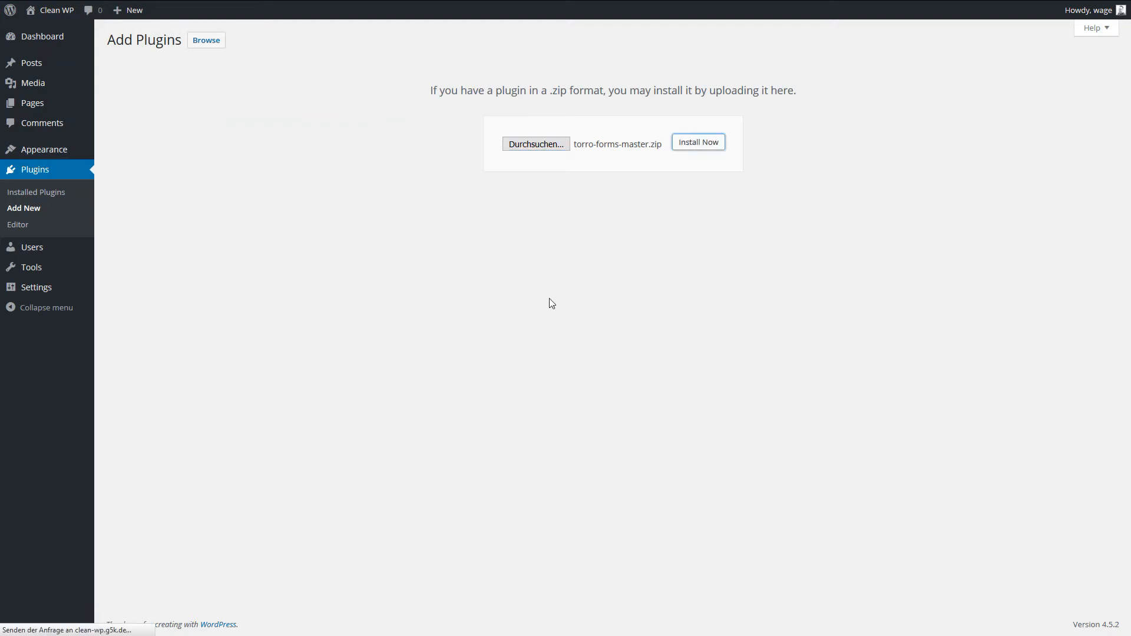
pyautogui.click(696, 142)
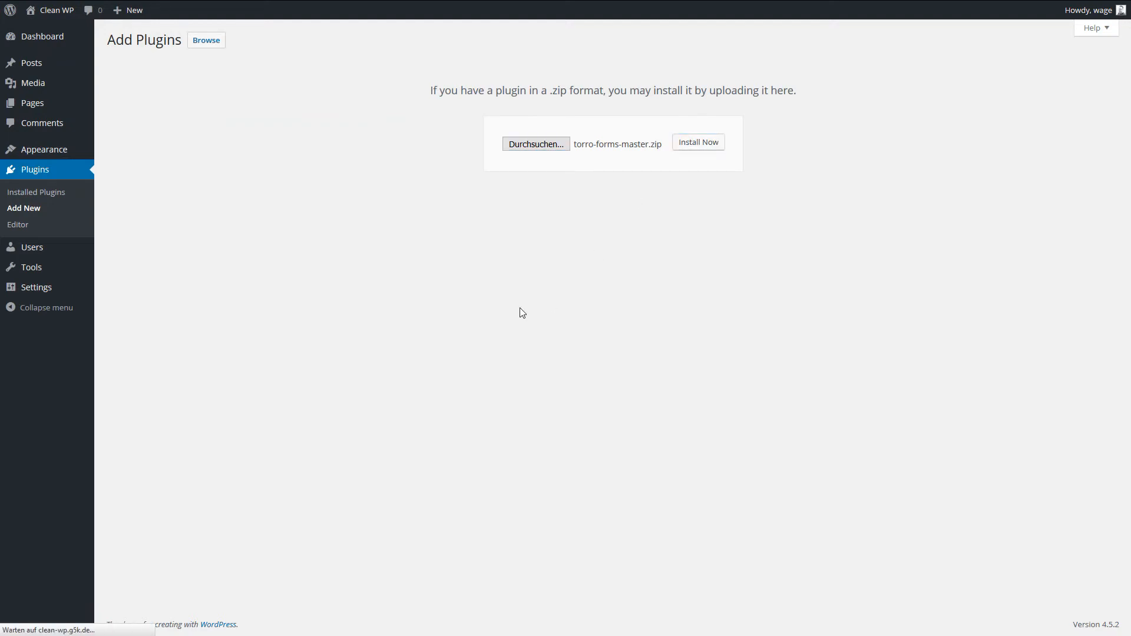
pyautogui.click(697, 143)
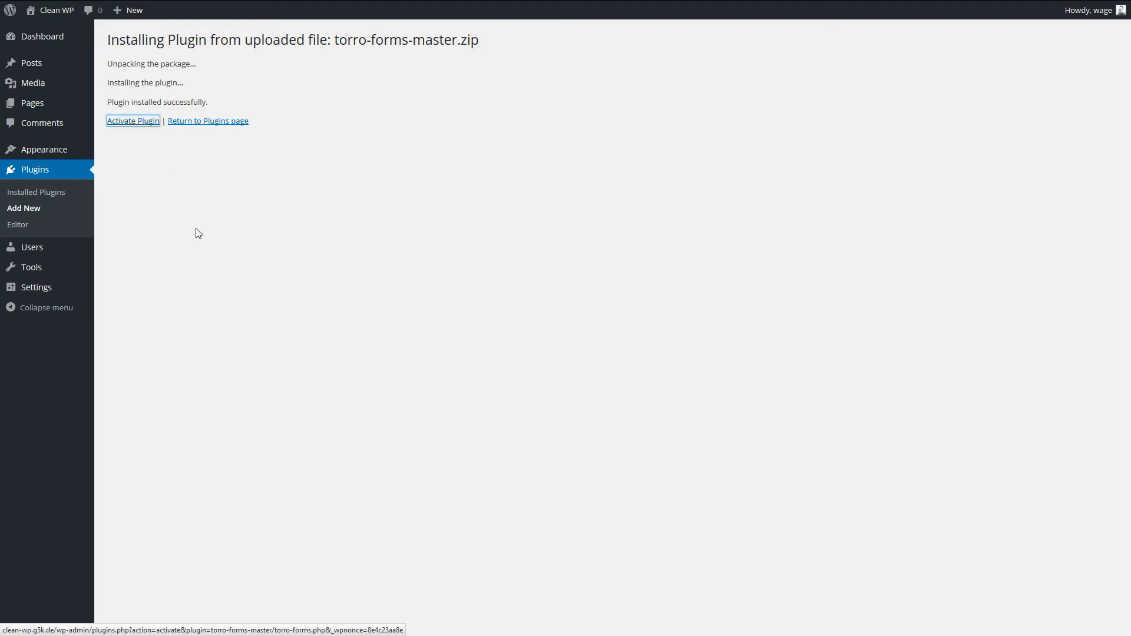
# - Activate Torro Forms from the install result page and view its new, still empty Forms list
pyautogui.click(133, 120)
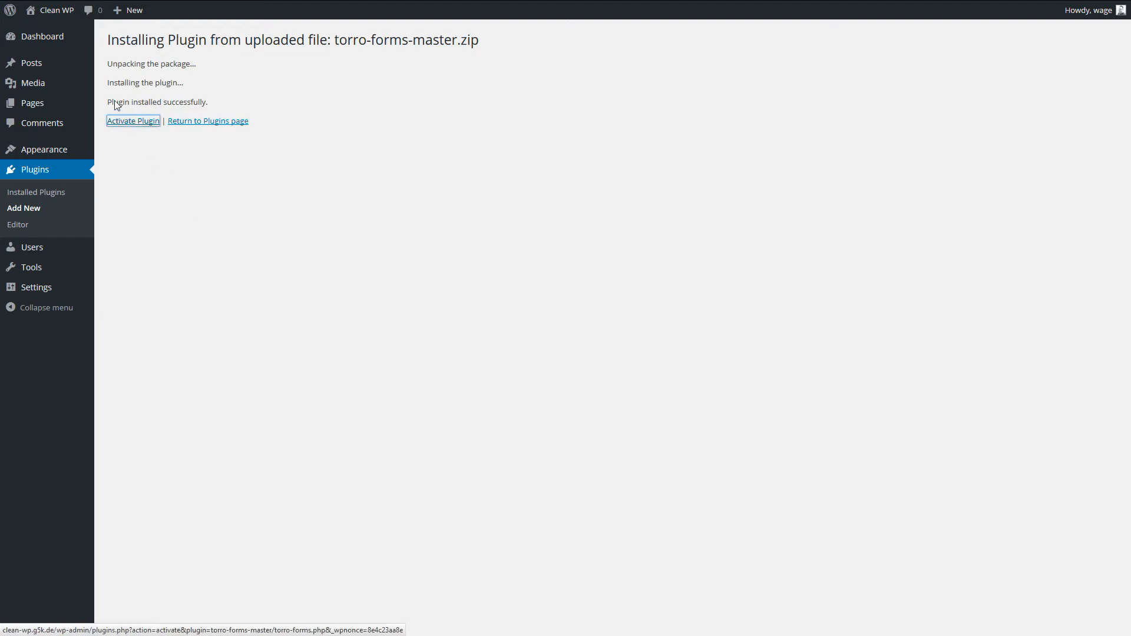
pyautogui.click(133, 121)
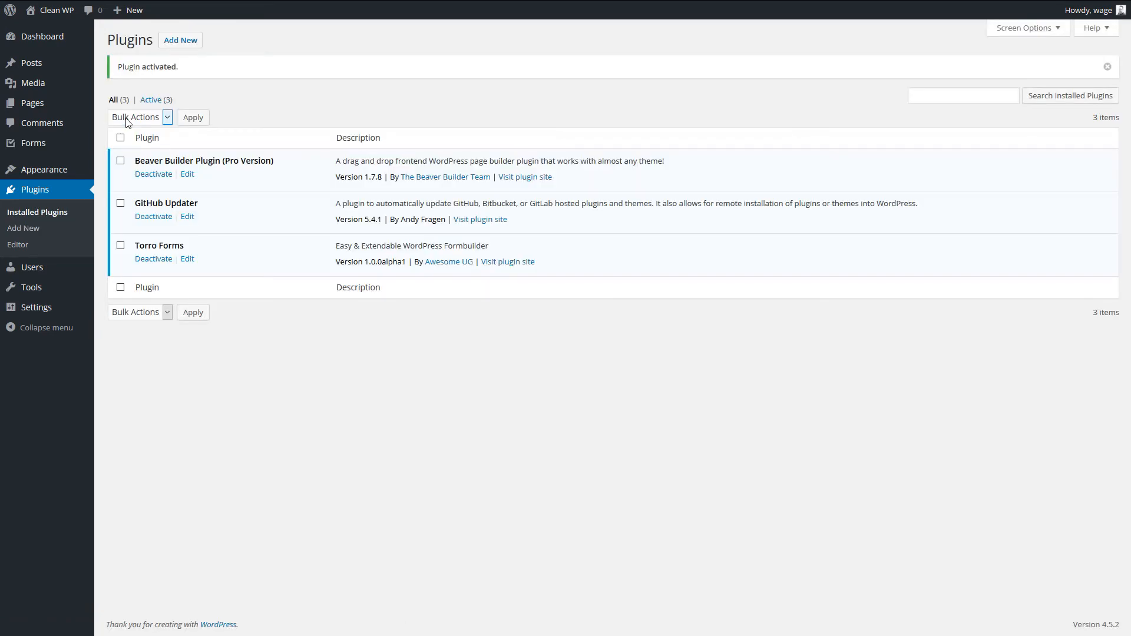
pyautogui.moveTo(31, 102)
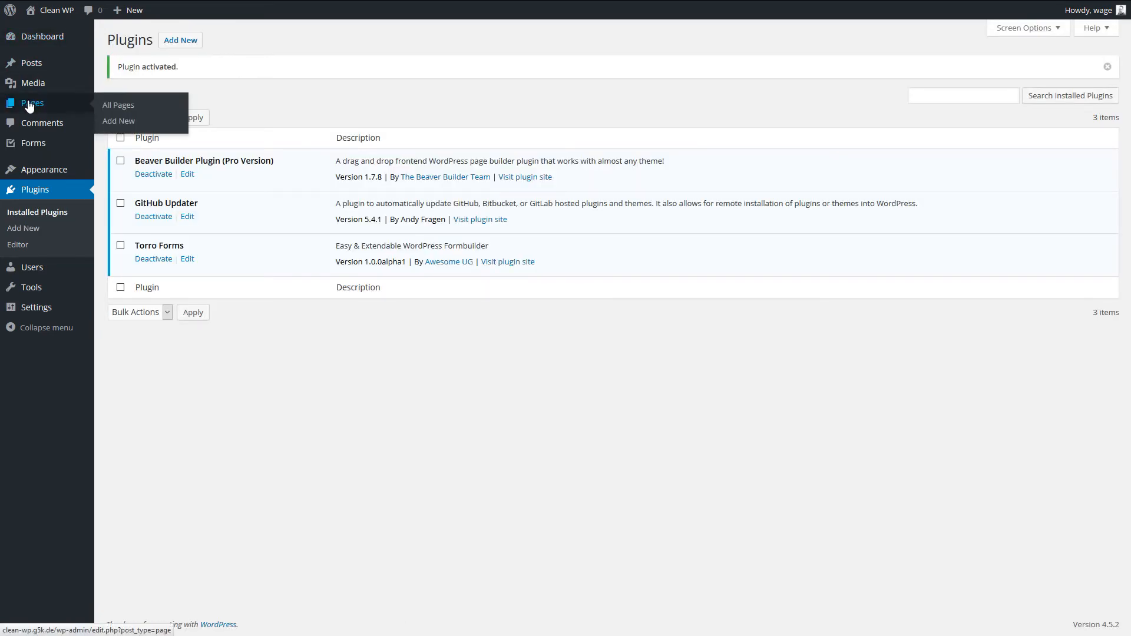
pyautogui.moveTo(33, 143)
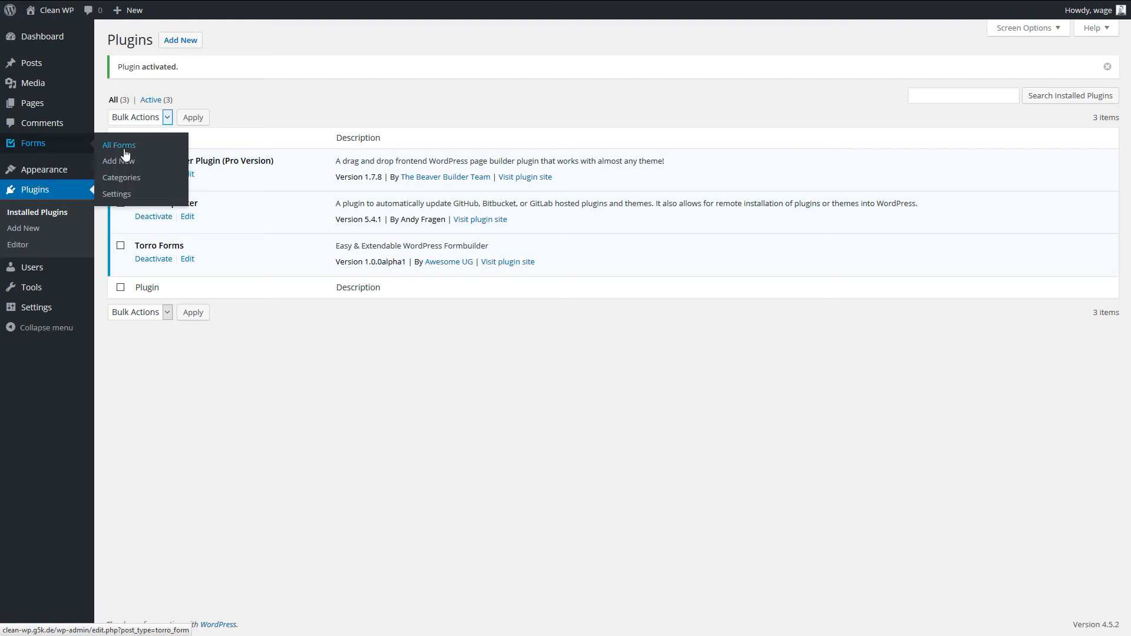
pyautogui.click(118, 145)
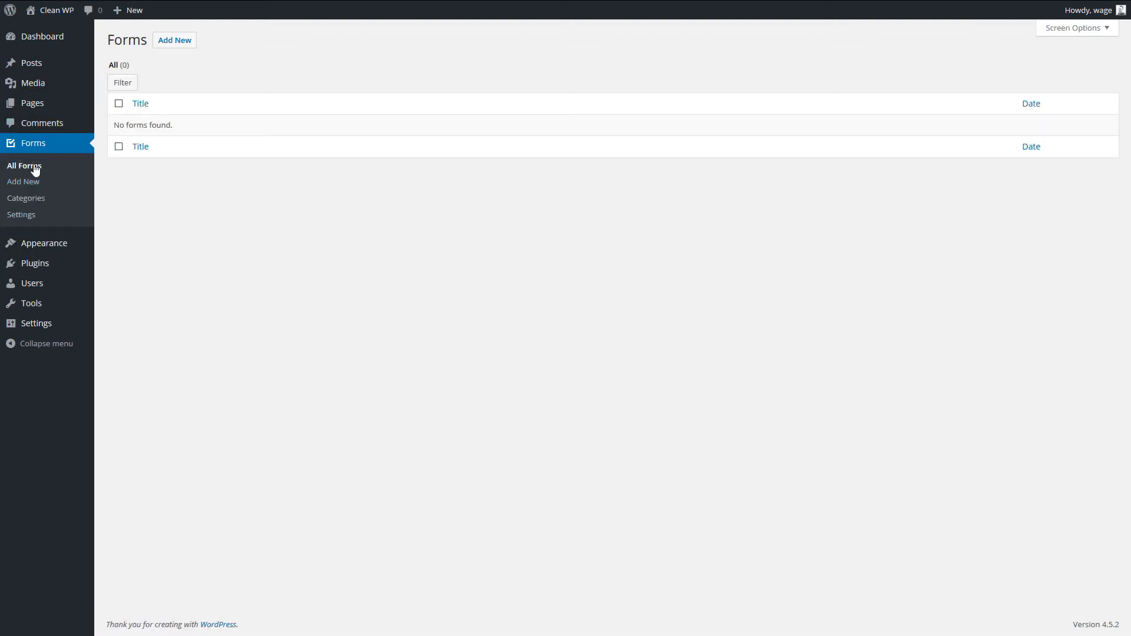
pyautogui.moveTo(23, 181)
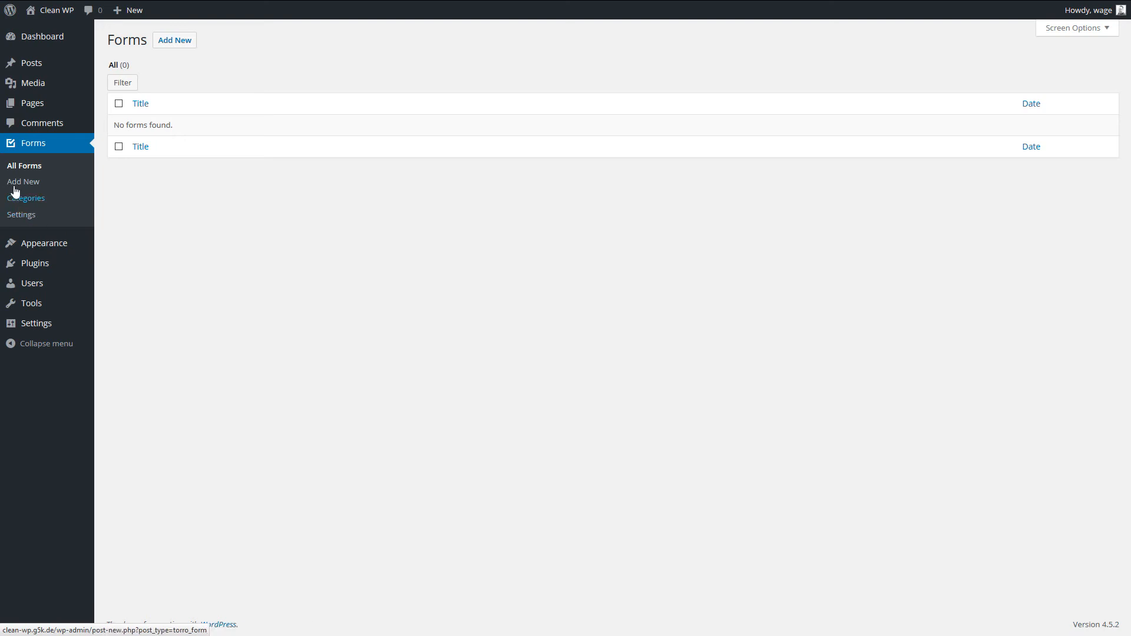
# - Go to Torro Forms Settings and show the Form Settings tab with the Spam Protection reCAPTCHA fields
pyautogui.click(21, 214)
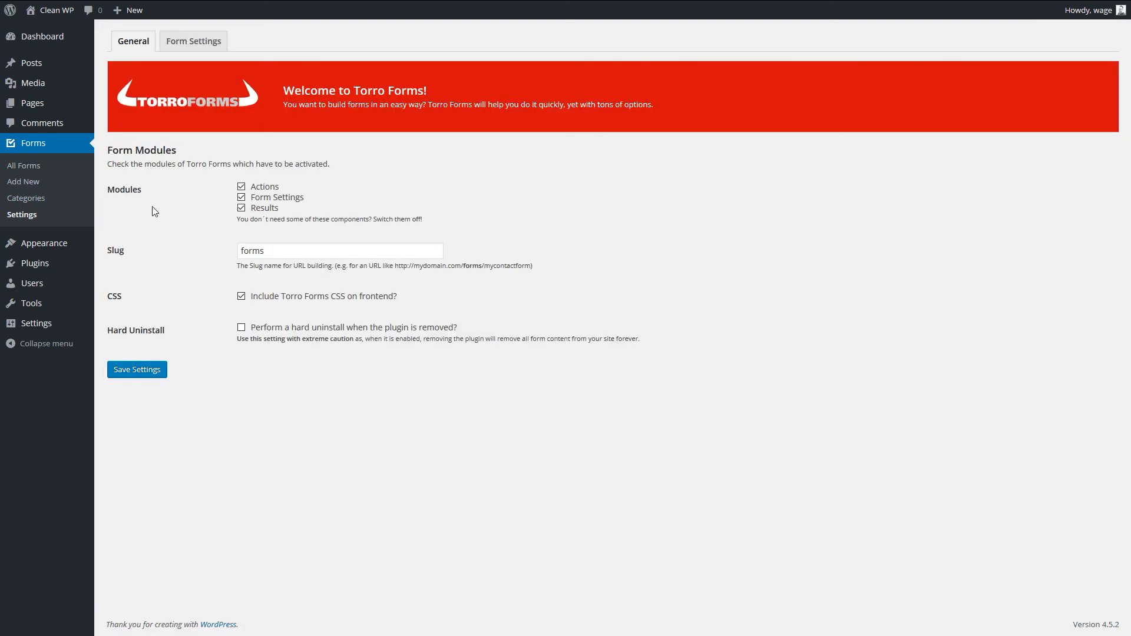
pyautogui.moveTo(141, 60)
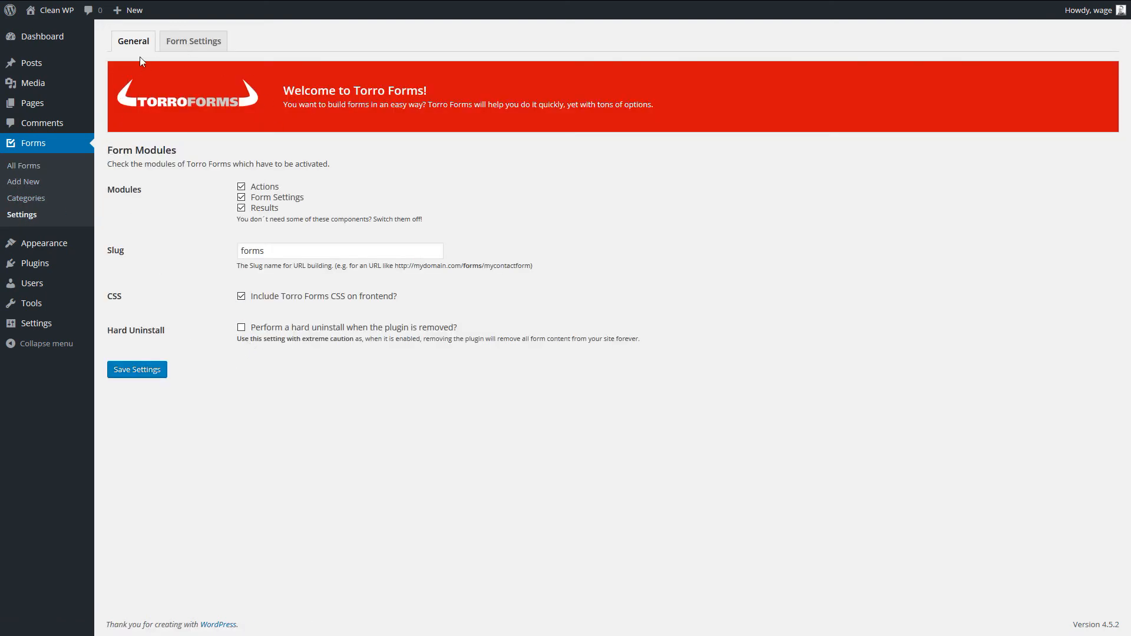
pyautogui.click(192, 40)
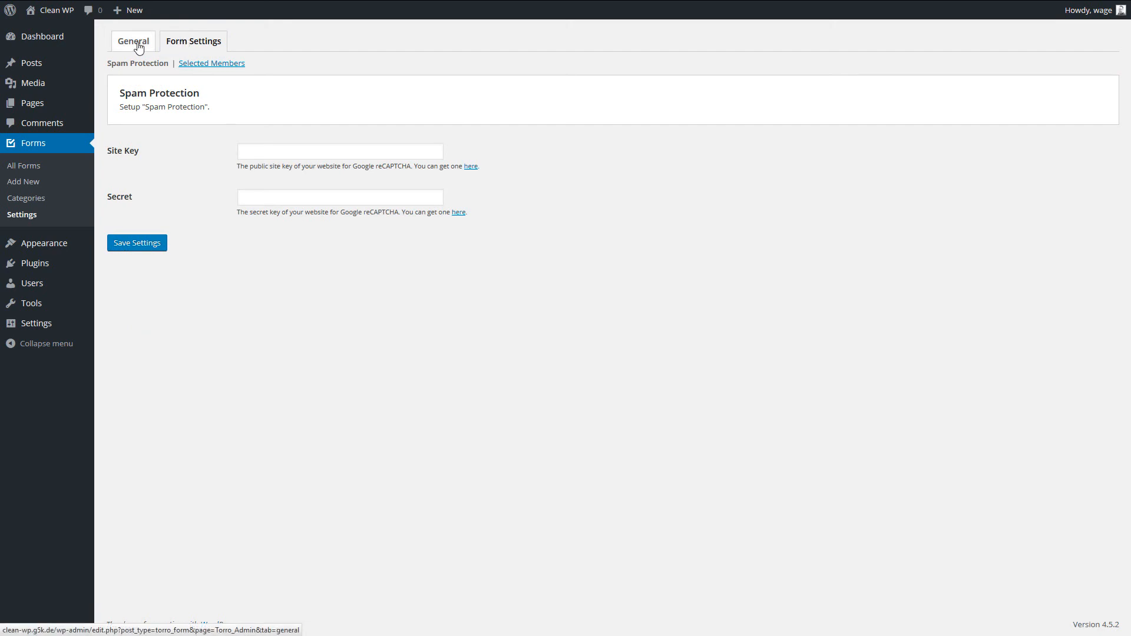